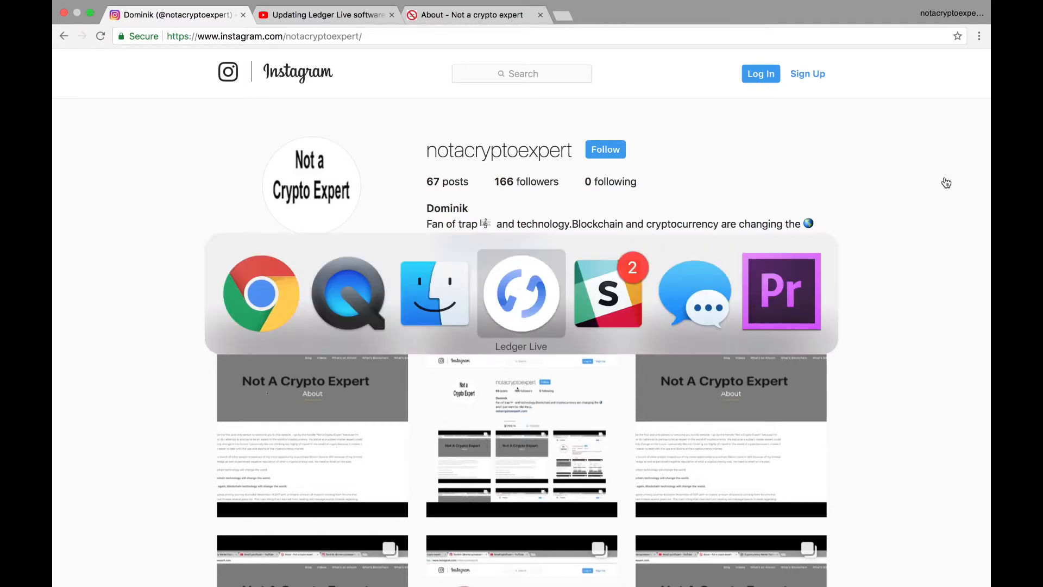
# Switch from Google Chrome to Ledger Live via the macOS app switcher.
pyautogui.click(520, 293)
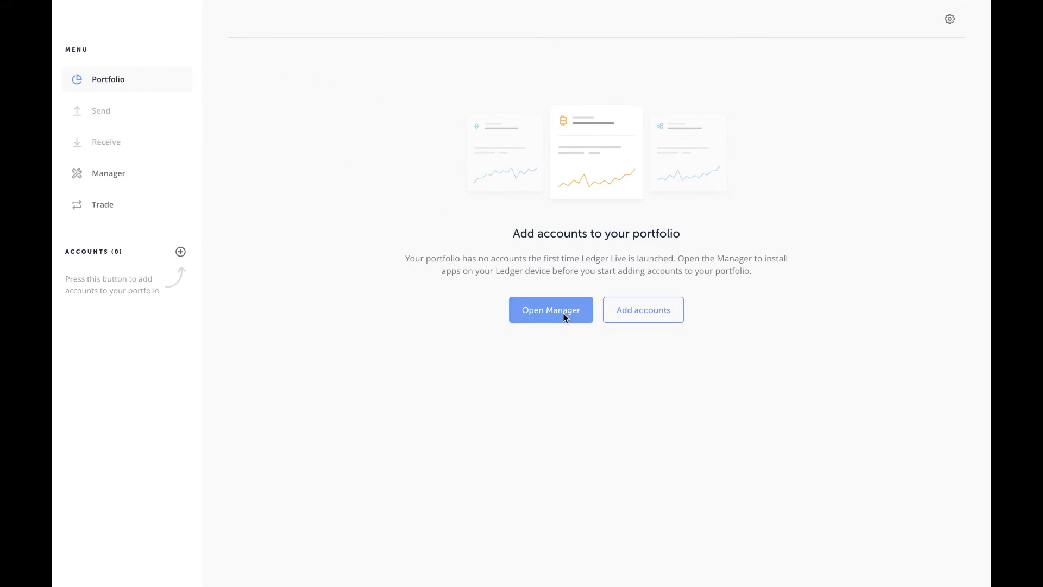
# Bring up the Manager for the connected Ledger Nano S from the Portfolio page.
pyautogui.click(550, 310)
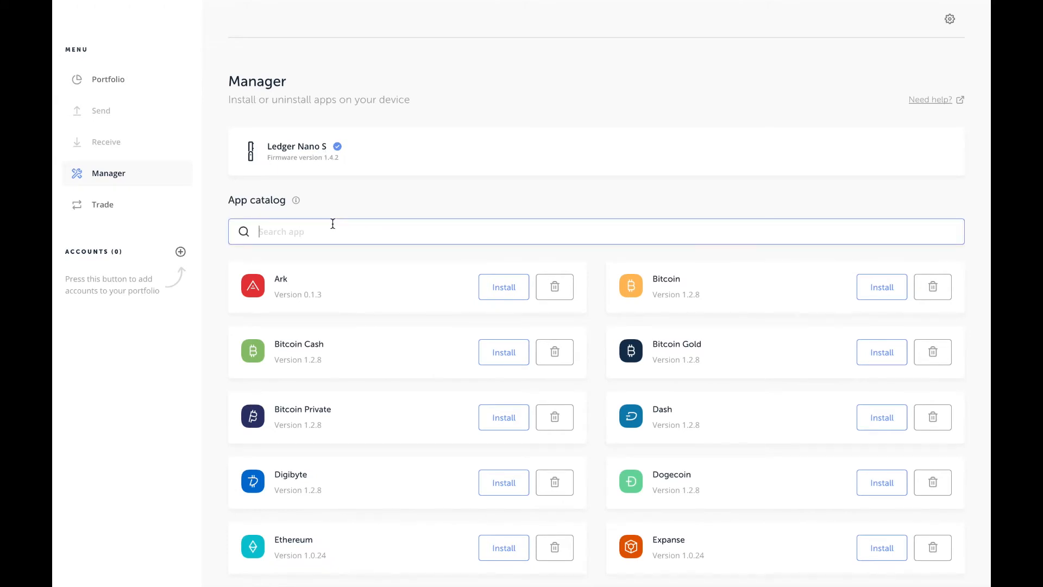
# Search the catalog for 'ripple' and install the Ripple app onto the Ledger Nano S.
pyautogui.write('ripple')
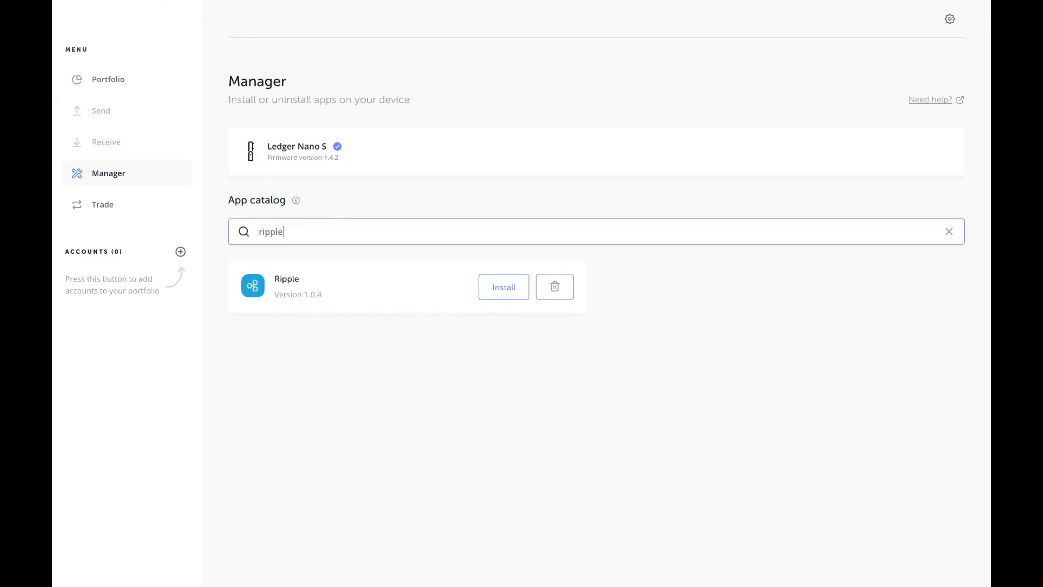
pyautogui.moveTo(503, 290)
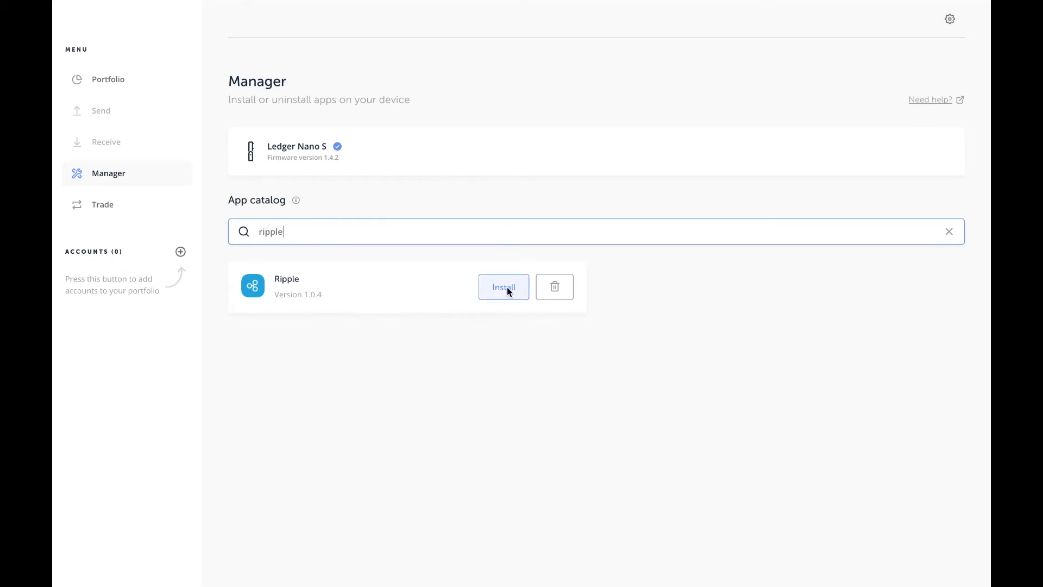
pyautogui.click(503, 287)
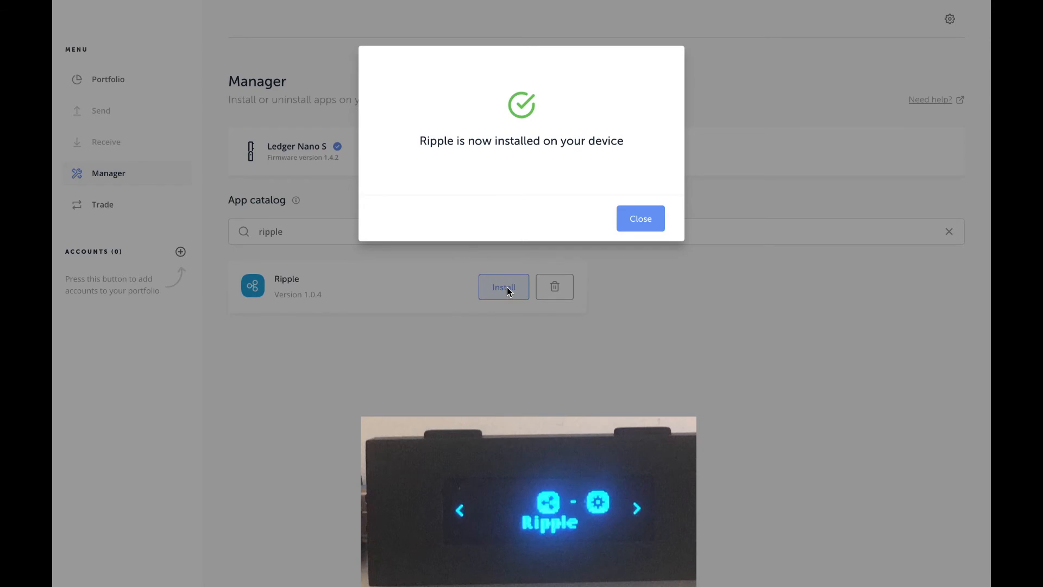
# Dismiss the 'Ripple is now installed' confirmation.
pyautogui.click(639, 218)
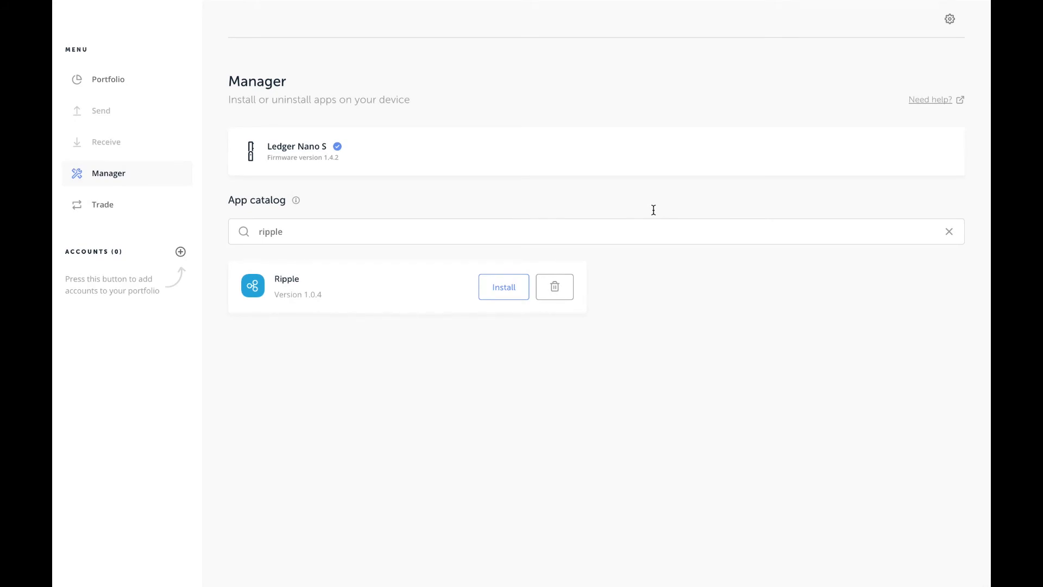
pyautogui.moveTo(567, 268)
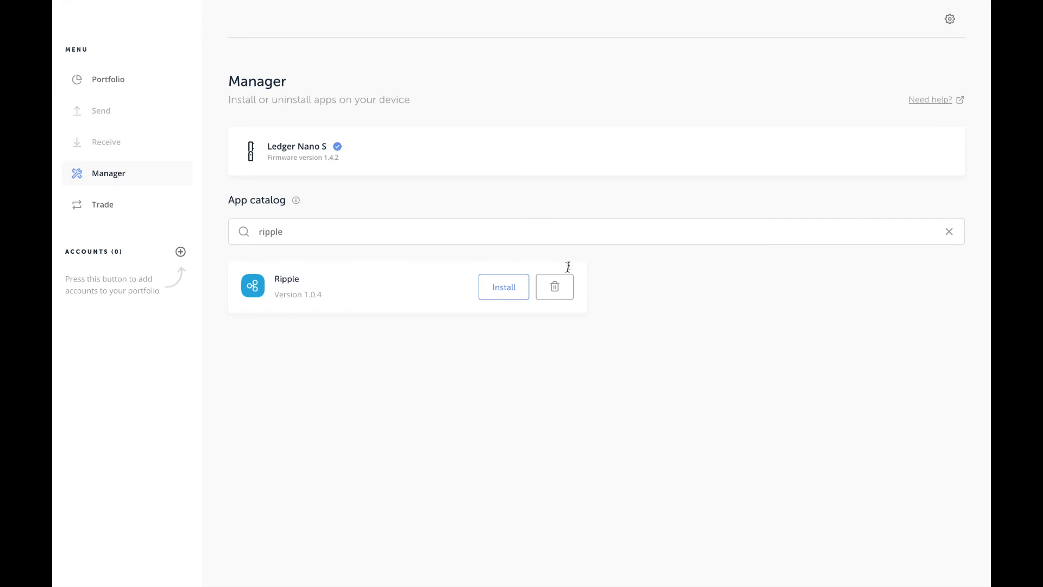
# Uninstall Ripple from the Ledger Nano S and clear the search so all apps are listed.
pyautogui.click(554, 287)
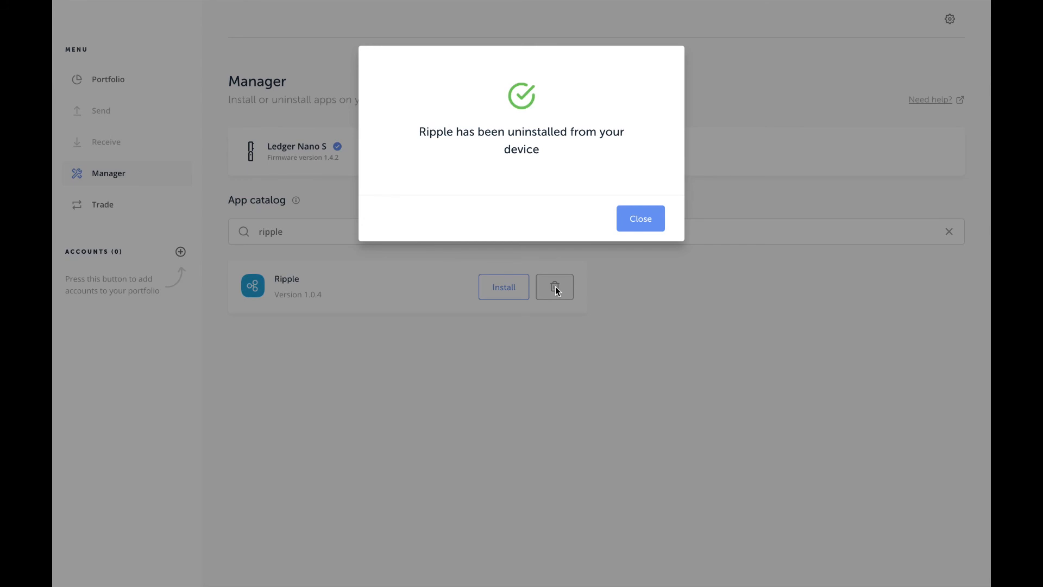
pyautogui.moveTo(639, 218)
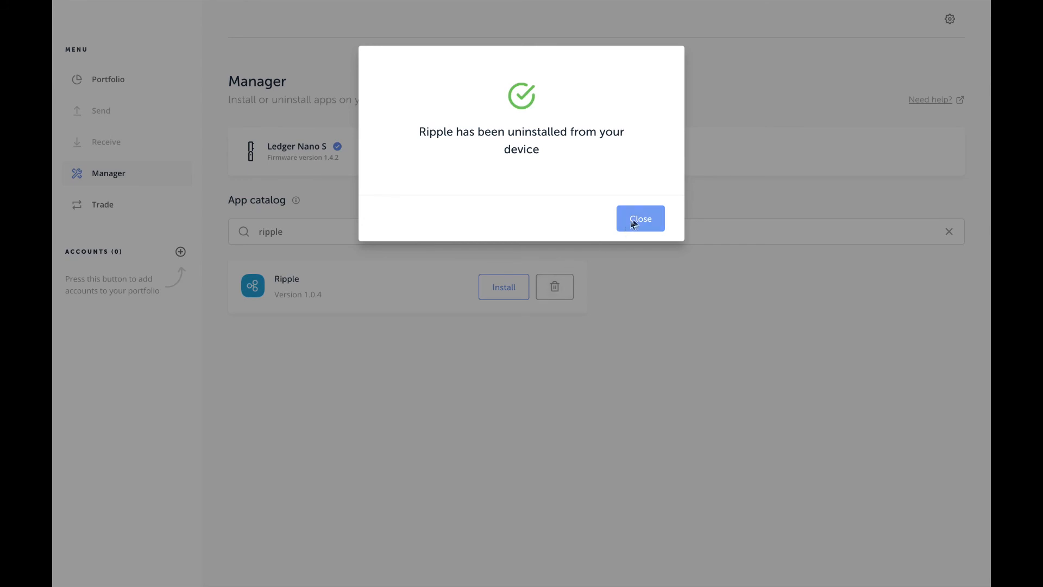
pyautogui.click(639, 218)
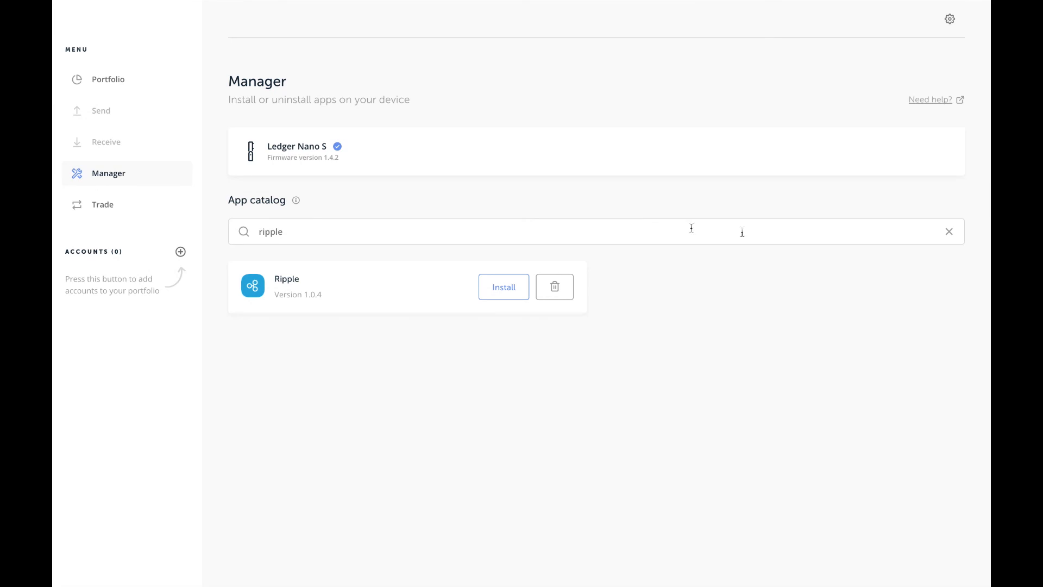
pyautogui.click(949, 231)
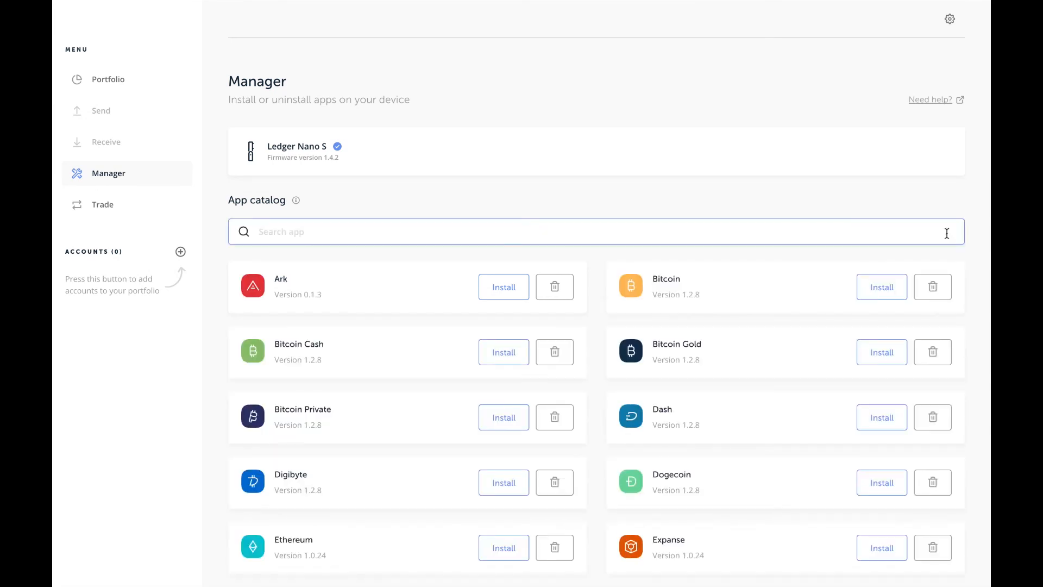